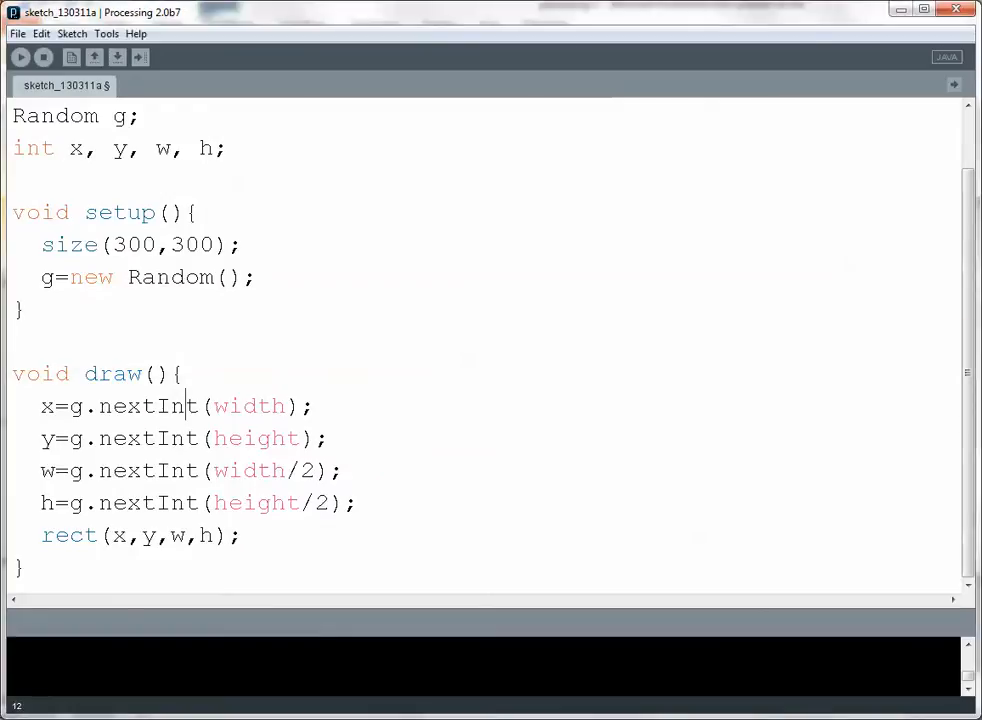
# - Select and delete the g.nextInt random expressions assigned to x and y in draw()
pyautogui.moveTo(68, 406); pyautogui.dragTo(284, 406)
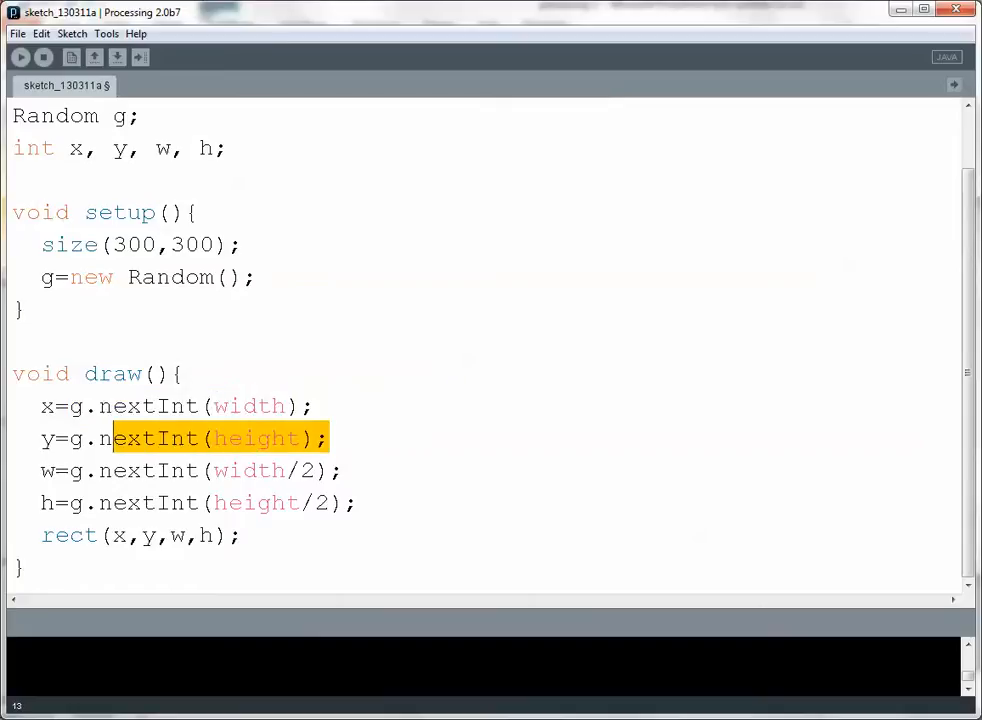
pyautogui.moveTo(112, 438); pyautogui.dragTo(68, 438)
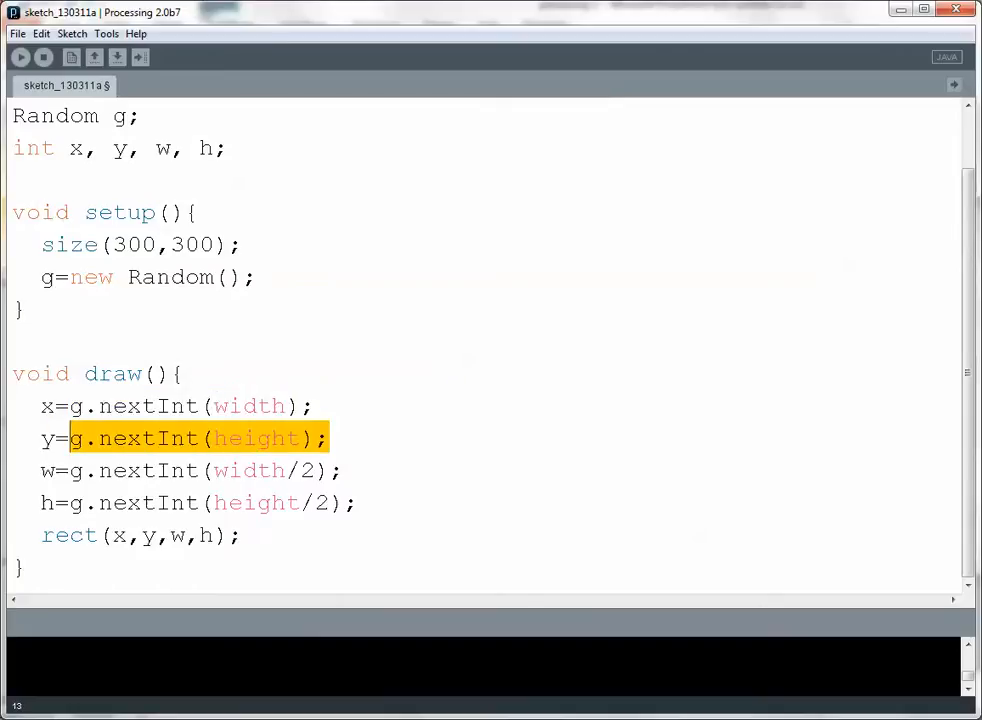
pyautogui.press('Delete')
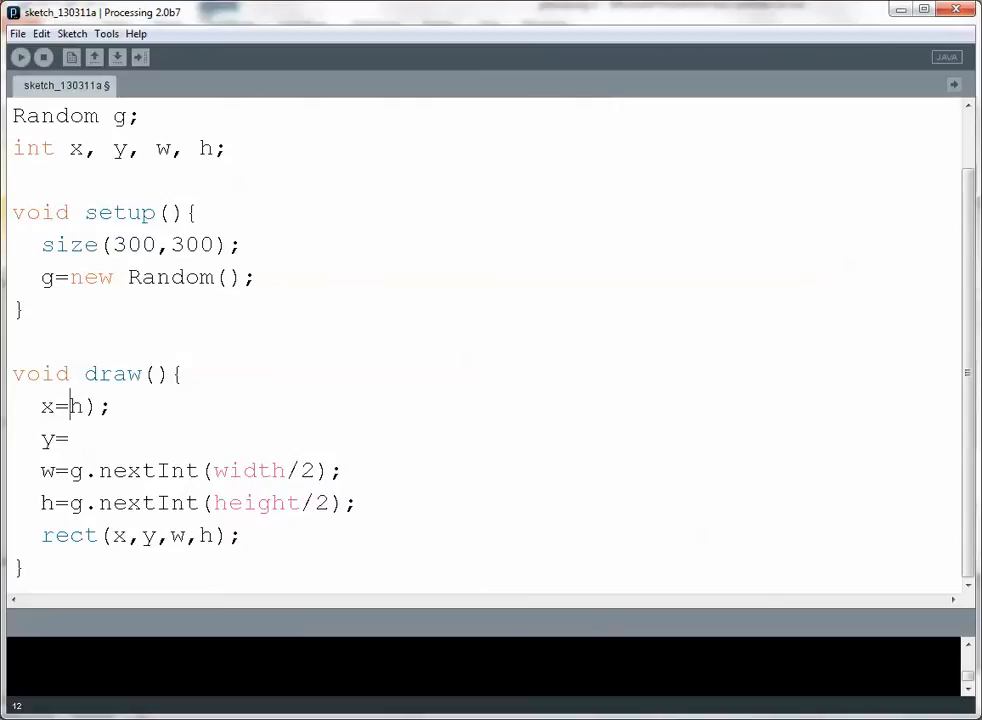
# - Assign x = mouseX; and y = mouseY; in draw() so the rectangle follows the mouse
pyautogui.press('BackSpace')
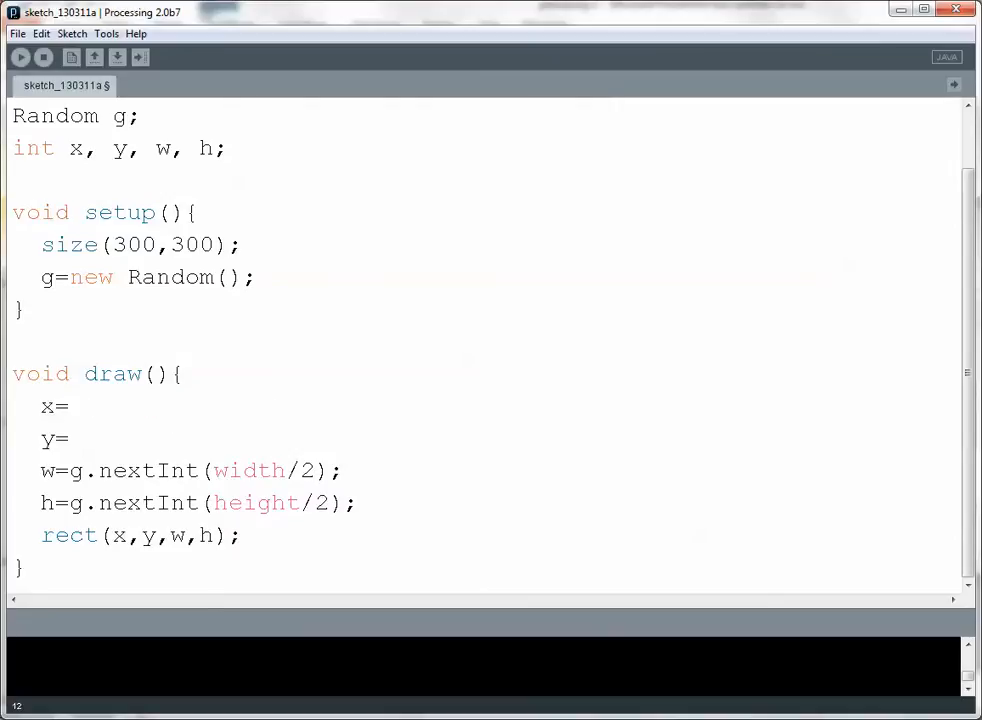
pyautogui.write('mouseX')
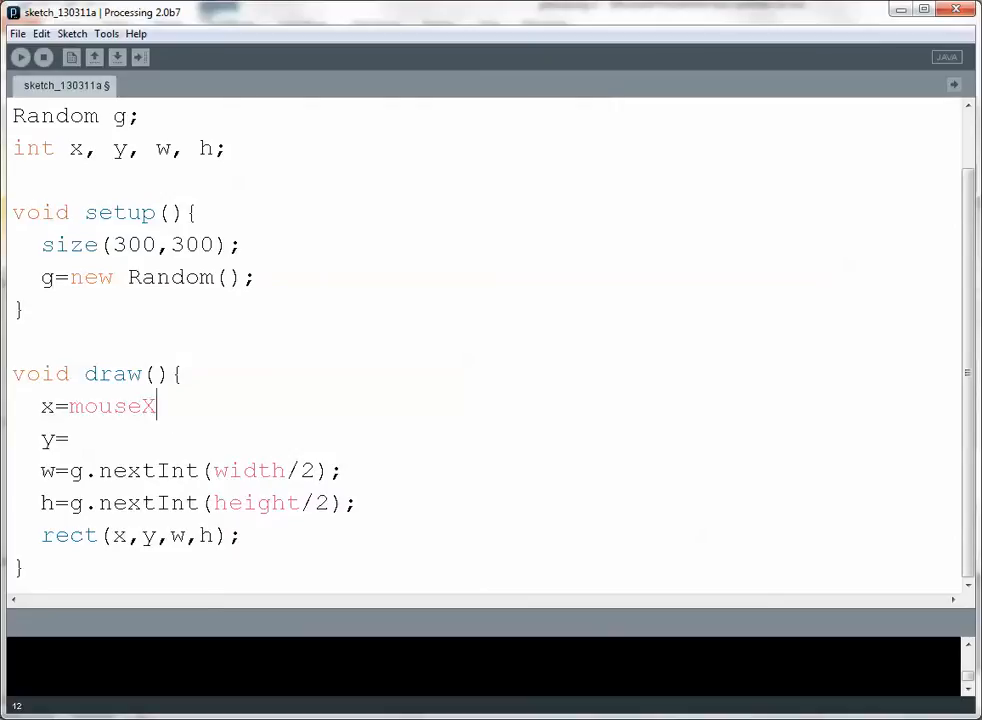
pyautogui.write(';')
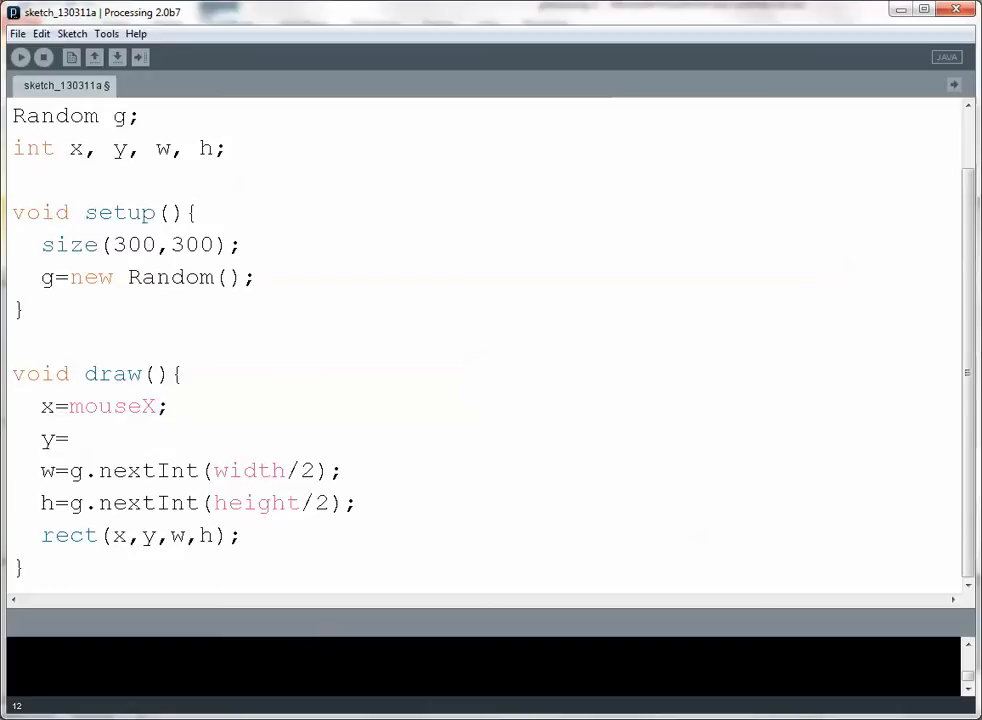
pyautogui.write('mous')
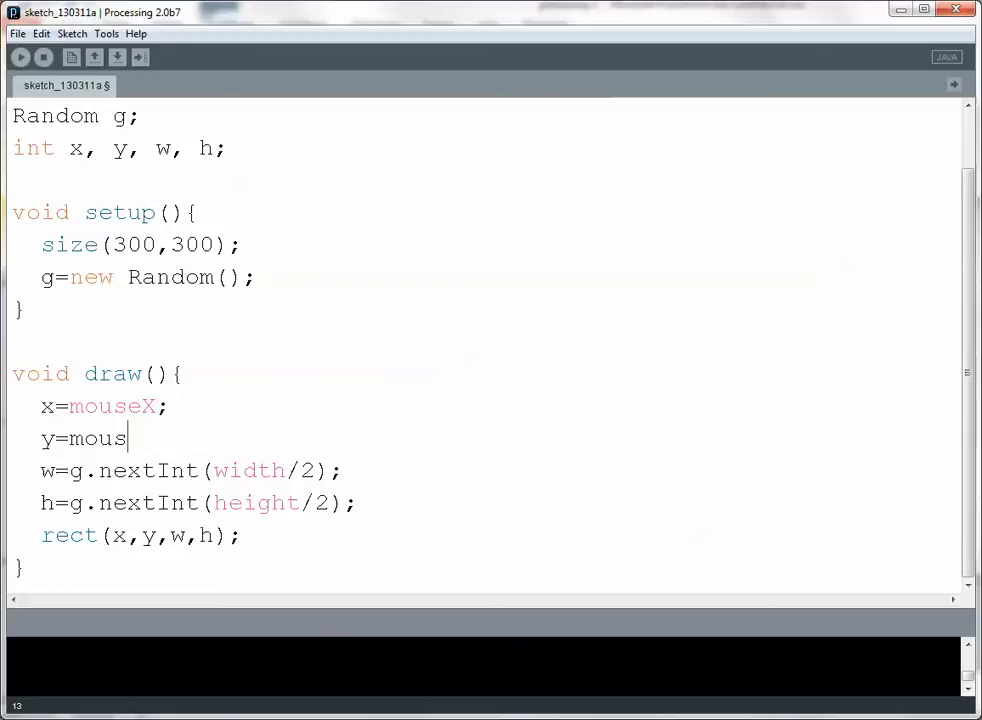
pyautogui.write('eY;')
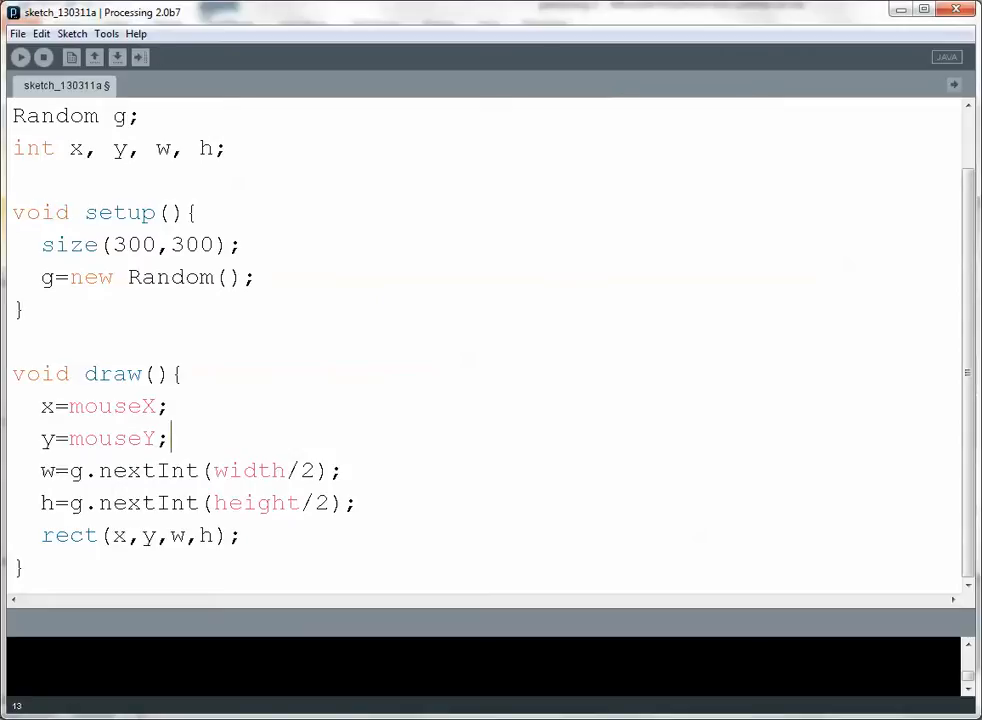
# - Run the sketch to test the mouse-following rectangles, then stop it
pyautogui.click(20, 56)
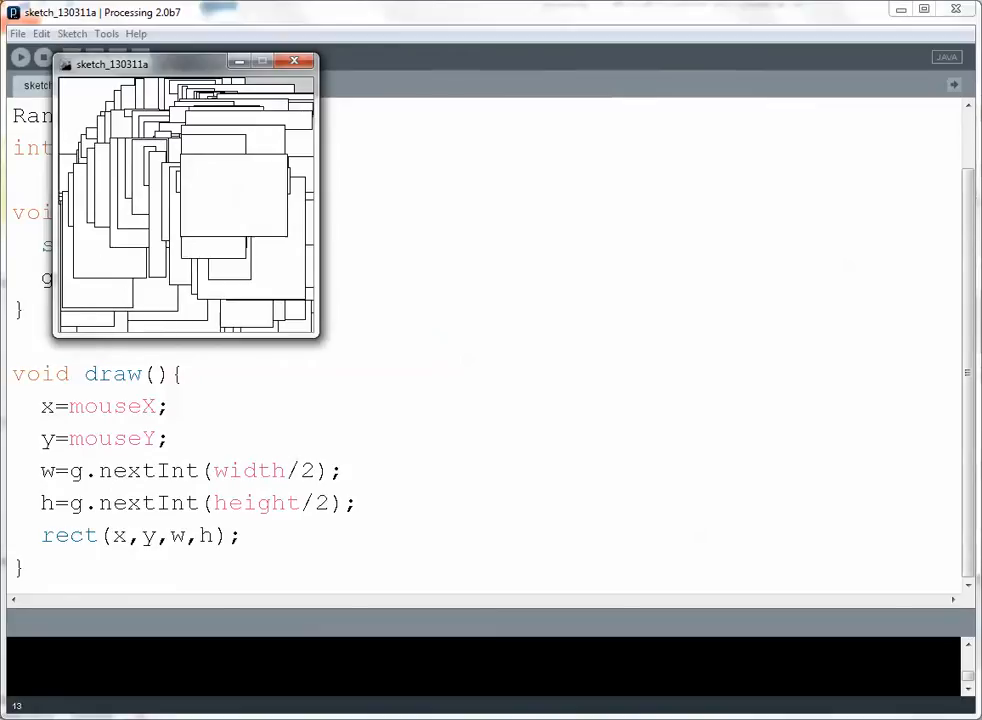
pyautogui.click(294, 60)
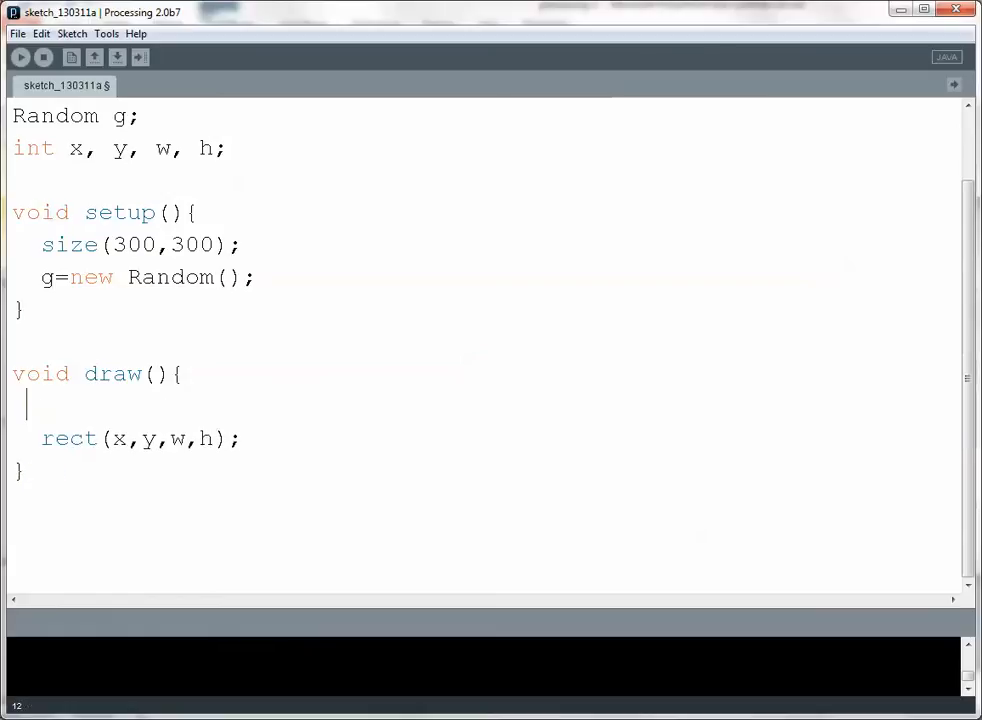
# - Rewrite the call as rect(mouseX,mouseY,10,10) and remove the Random g and variable declarations
pyautogui.write('n')
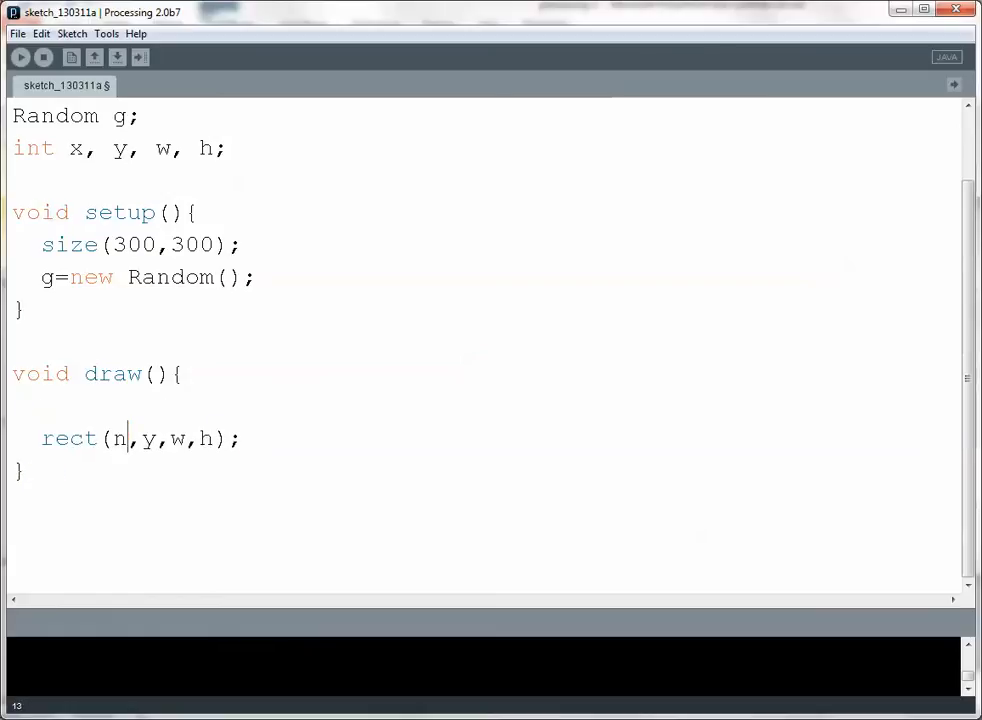
pyautogui.write('ouseX')
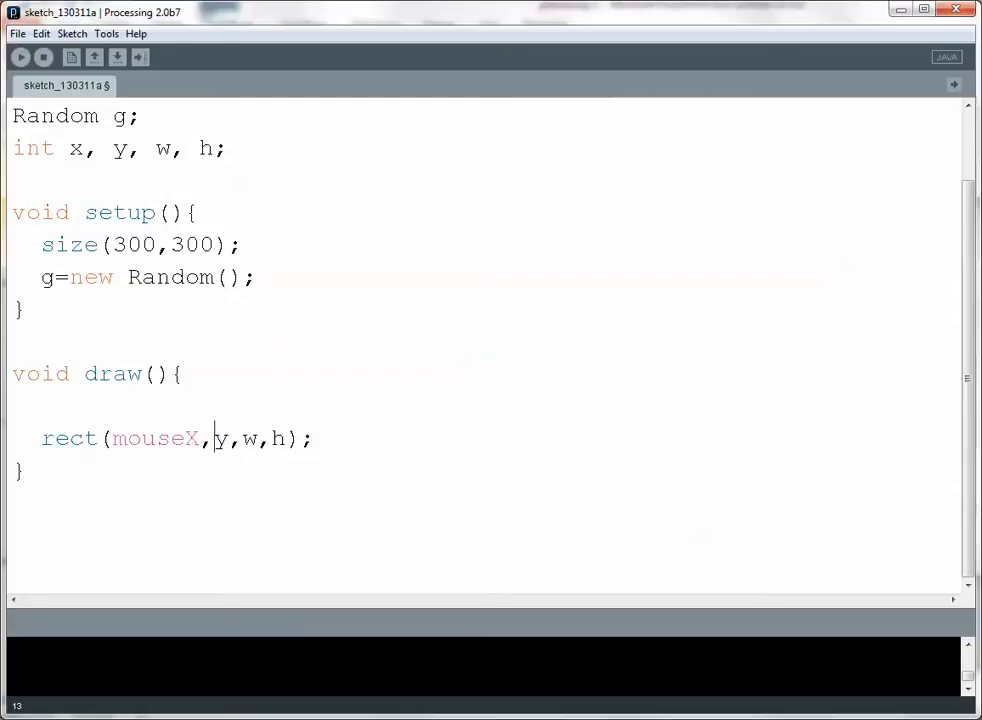
pyautogui.write('mouseY')
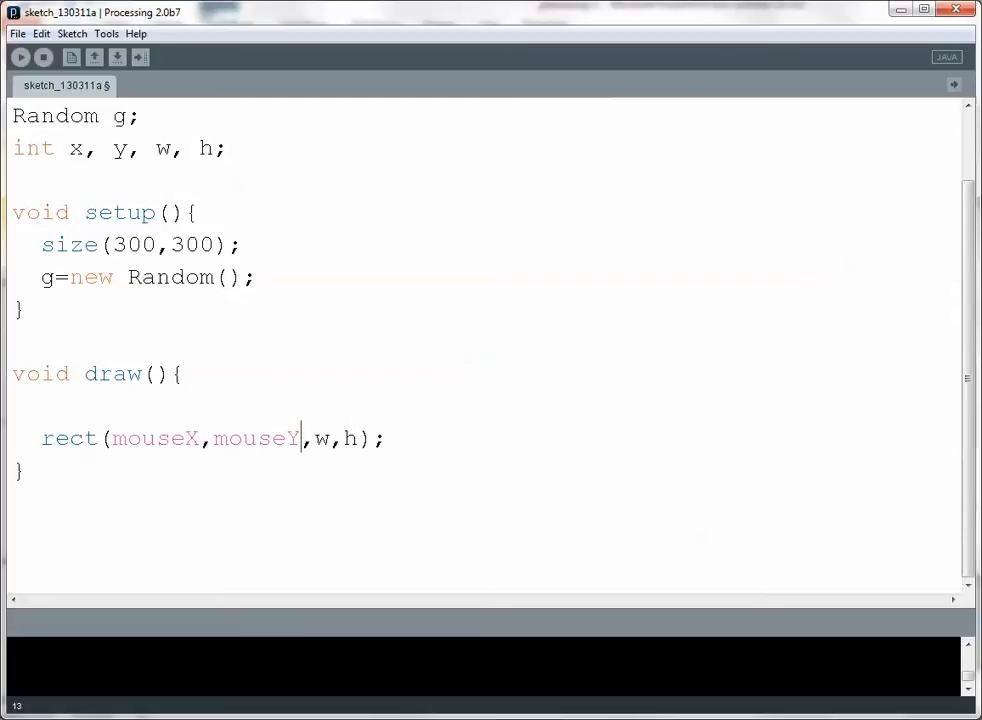
pyautogui.press('Backspace')
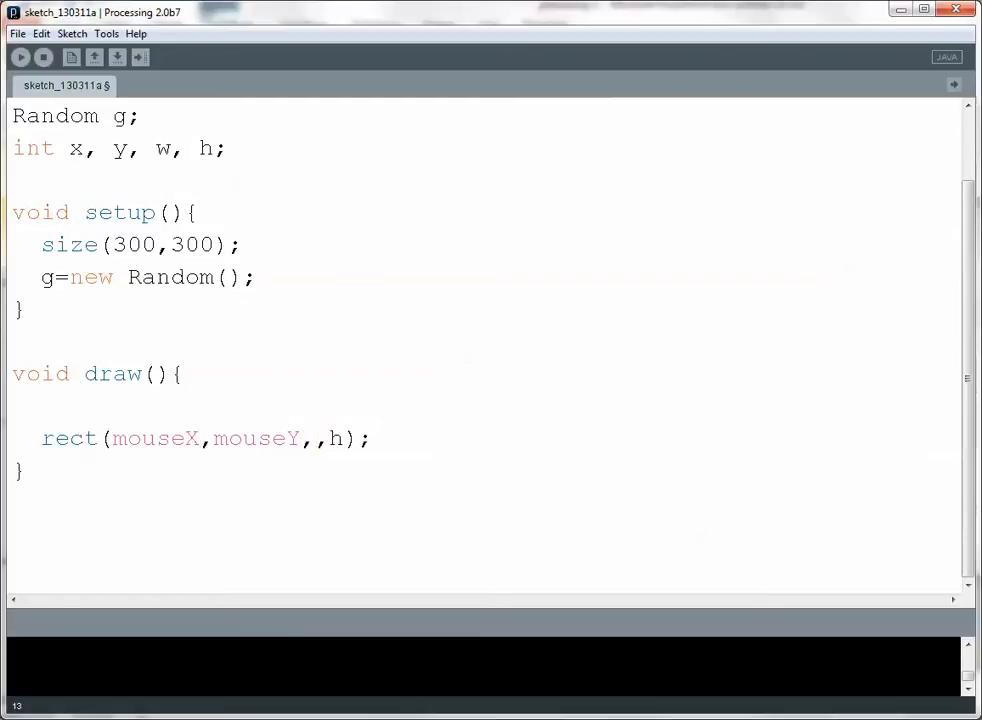
pyautogui.press('Backspace')
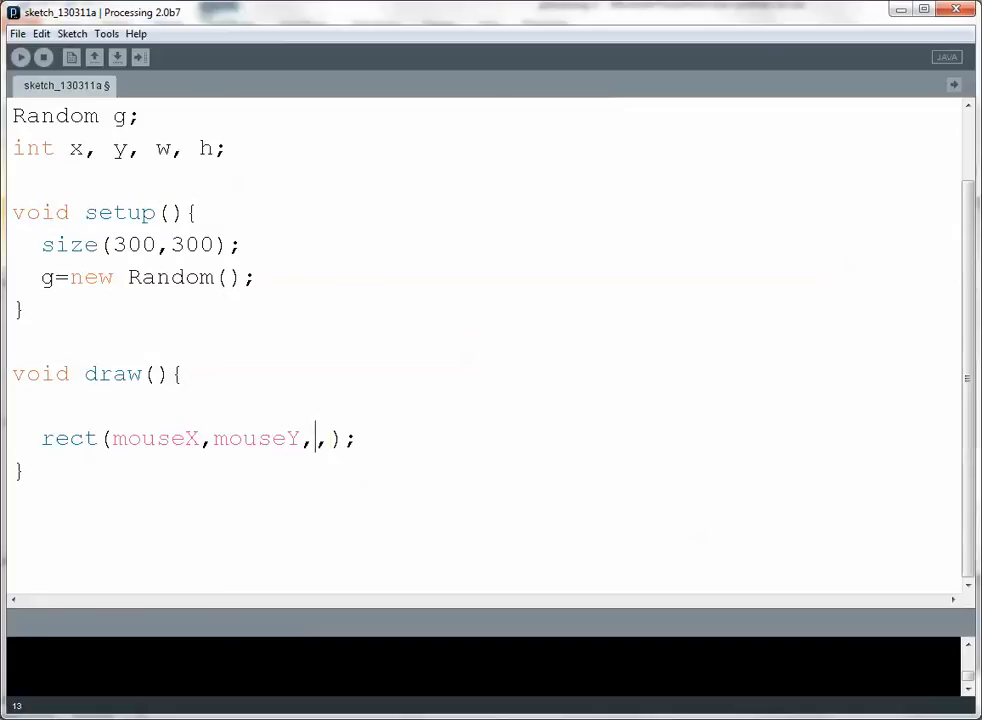
pyautogui.write('10,10')
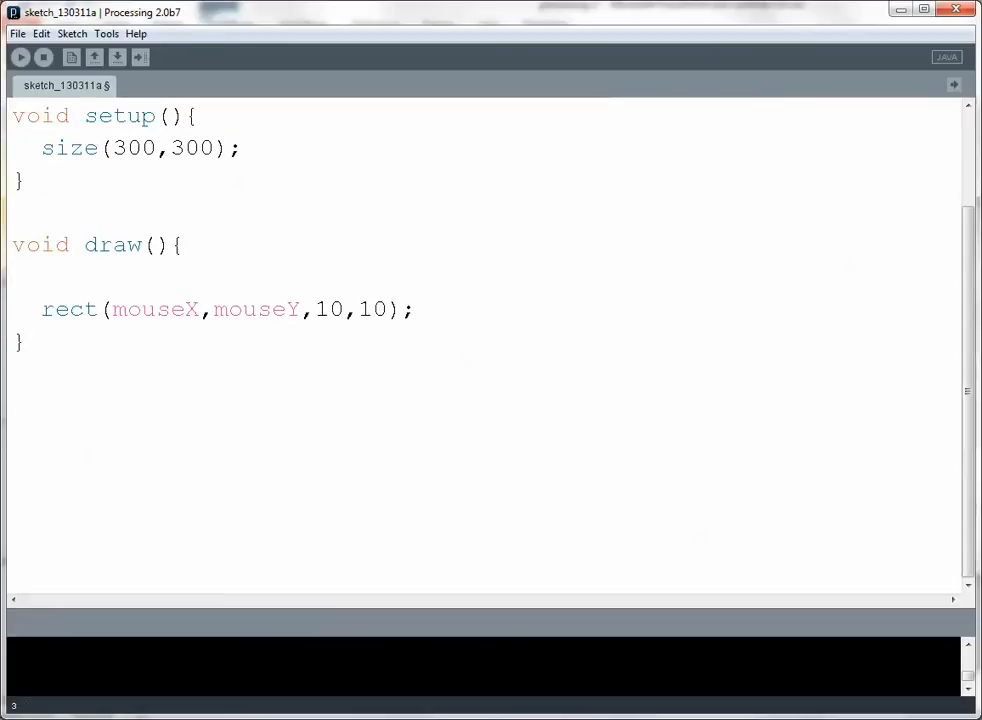
pyautogui.click(178, 244)
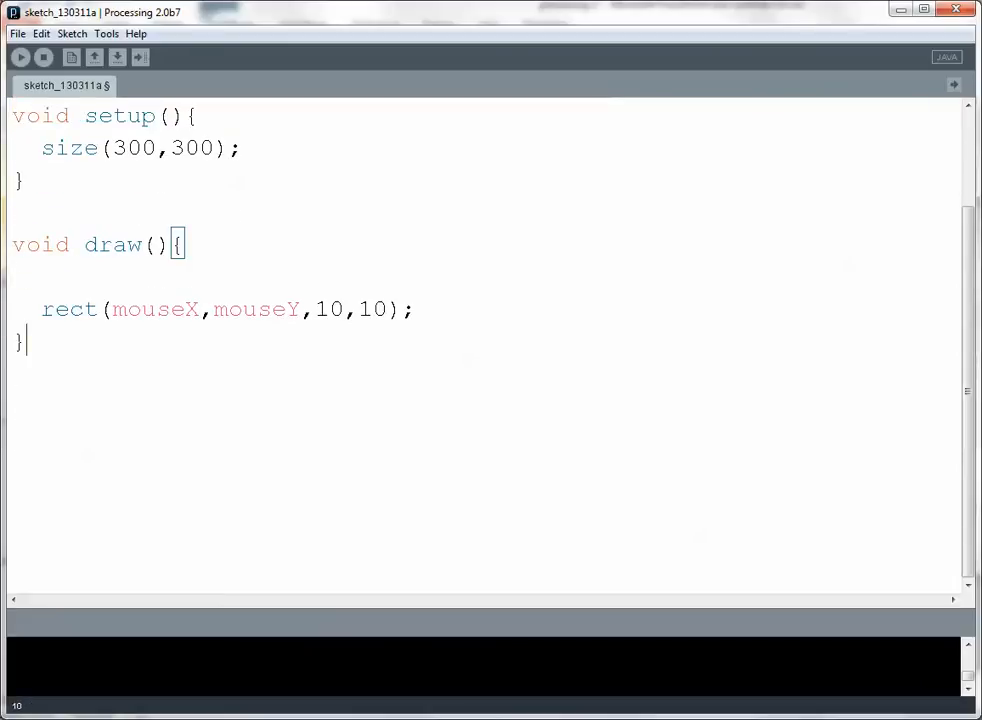